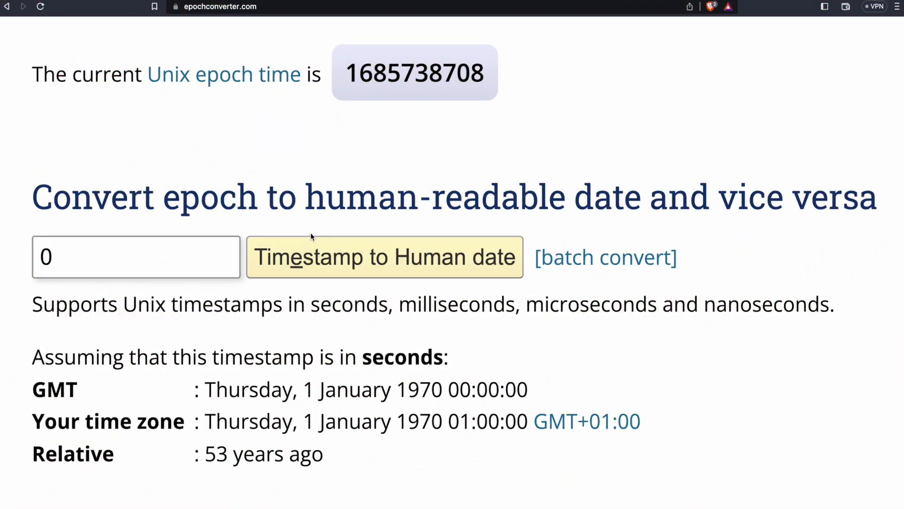
mouse_move(282, 129)
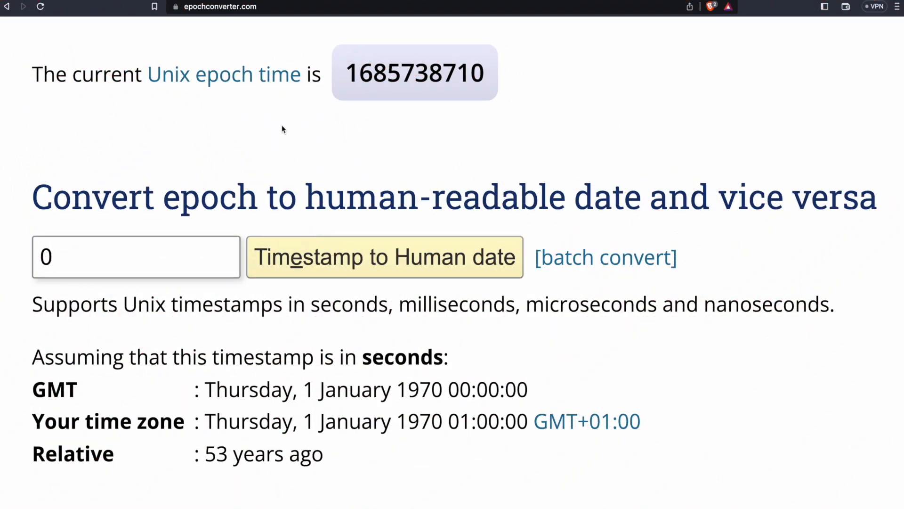
mouse_move(369, 152)
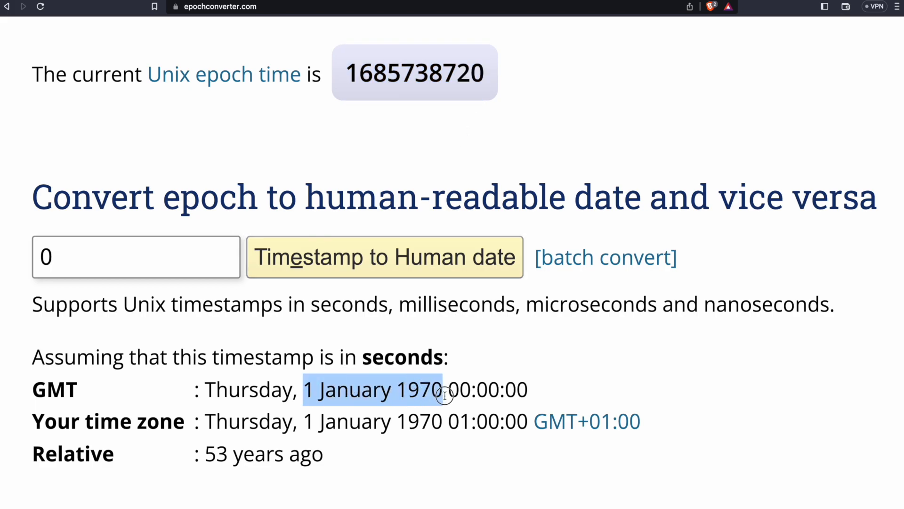
Enter timestamp 1 to read it as 1 January 1970 00:00:01 GMT
click(135, 256)
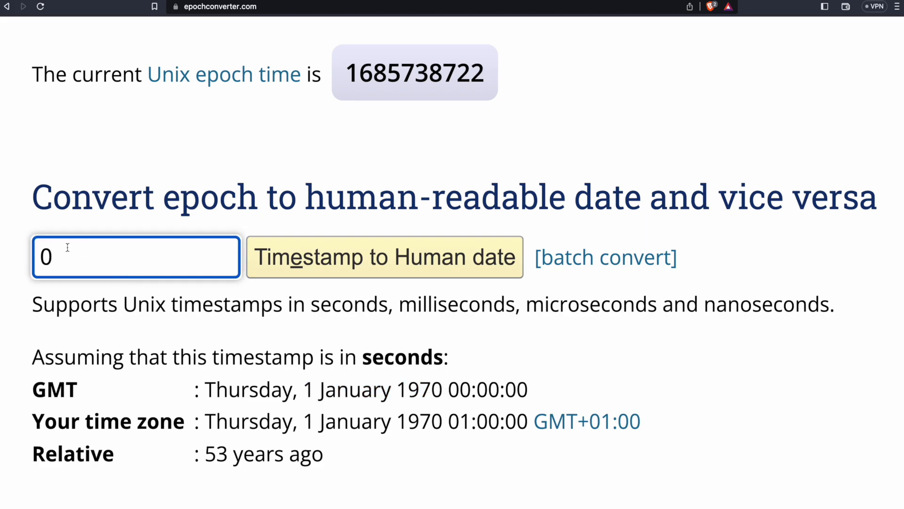
text(1)
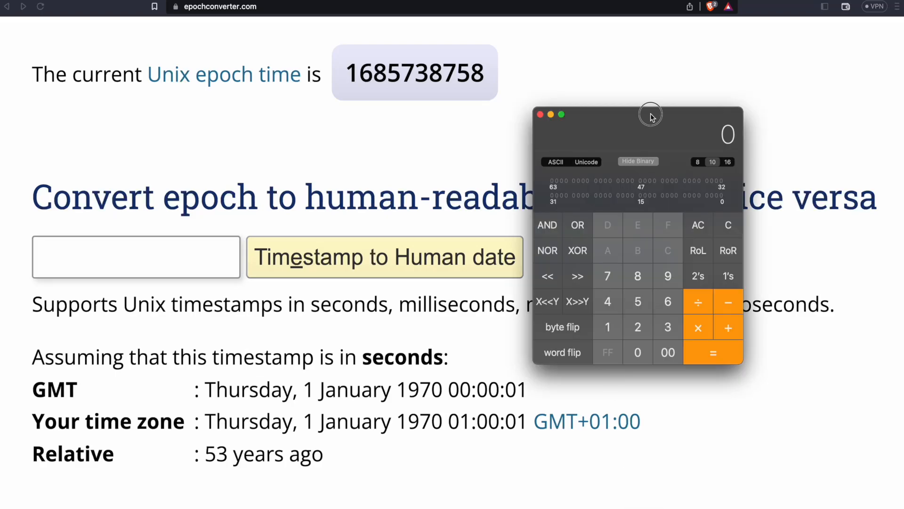
Move the programmer Calculator window over the middle of the page
drag(651, 113, 480, 26)
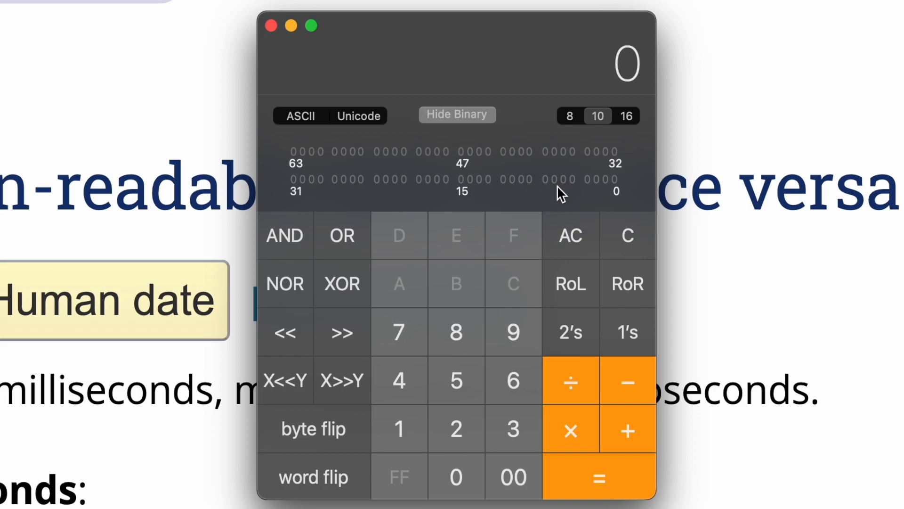
mouse_move(669, 134)
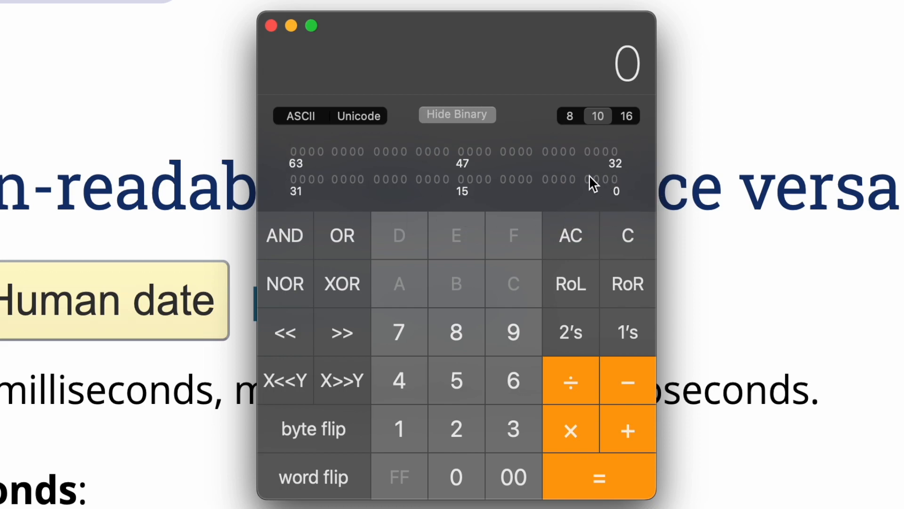
mouse_move(579, 193)
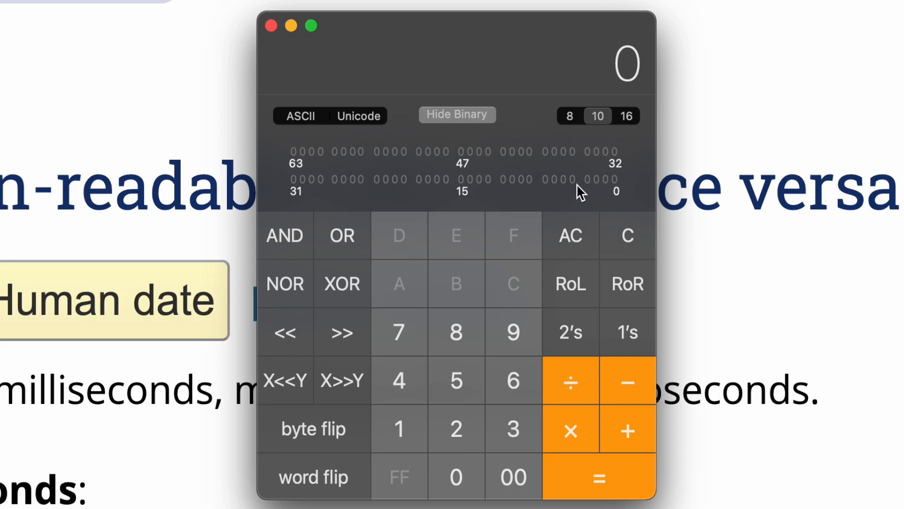
mouse_move(515, 178)
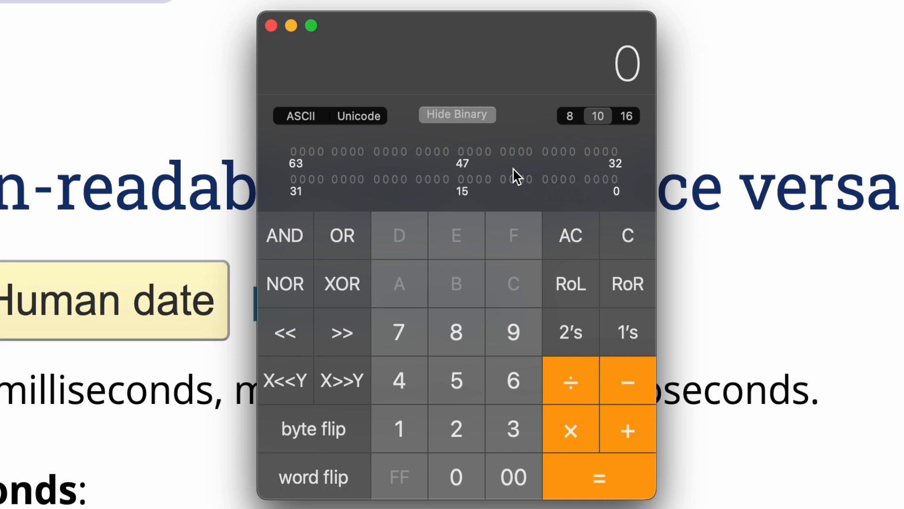
mouse_move(621, 200)
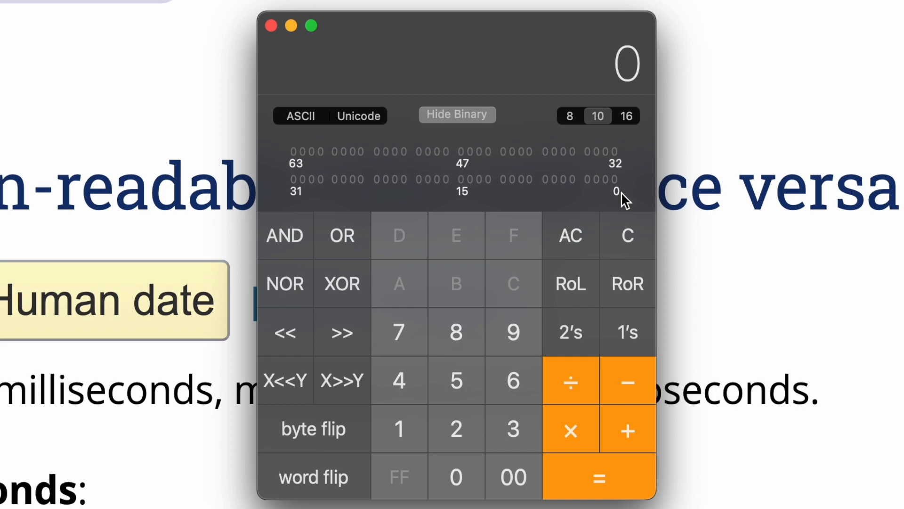
mouse_move(622, 199)
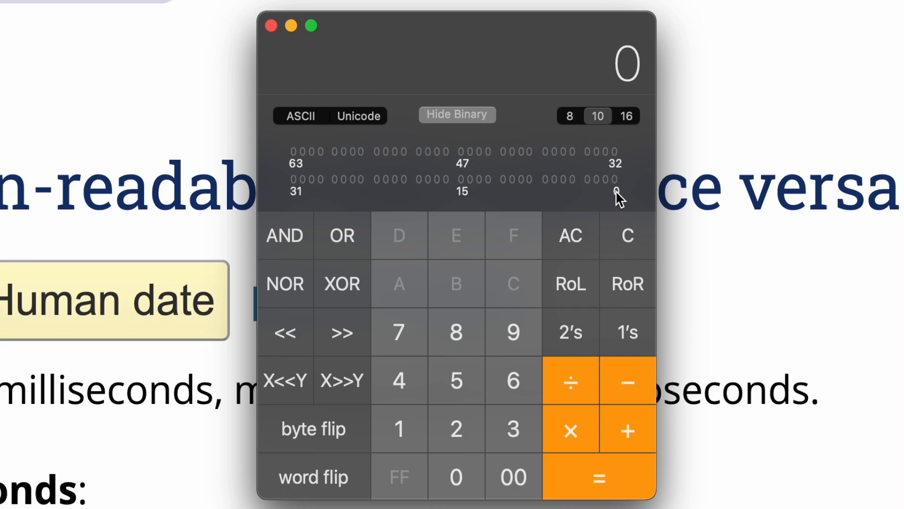
mouse_move(467, 193)
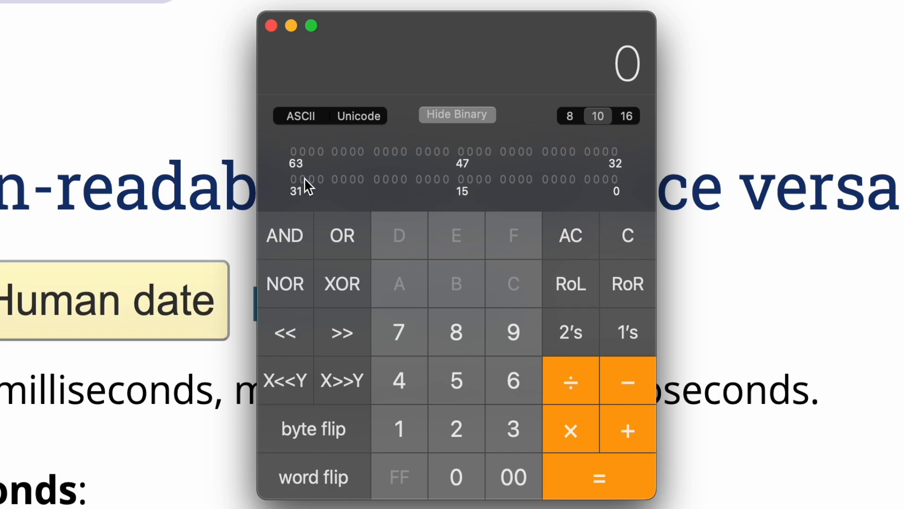
mouse_move(581, 176)
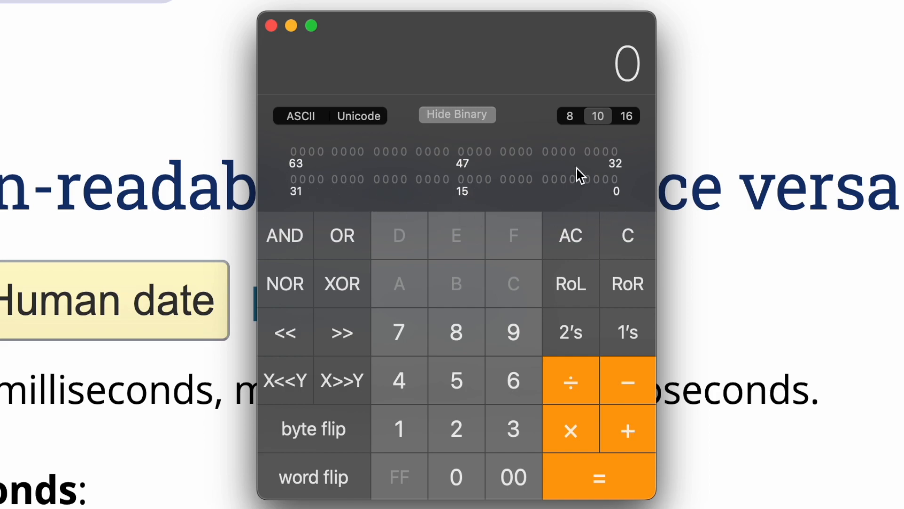
mouse_move(317, 190)
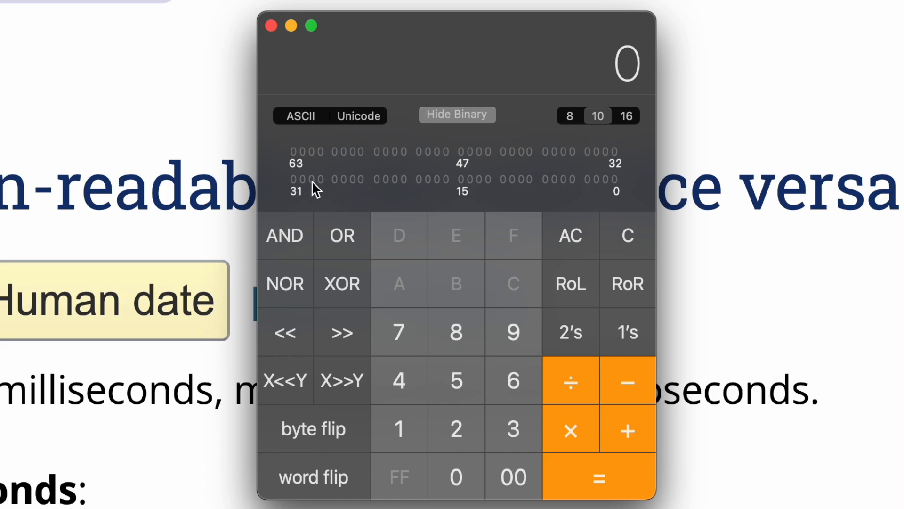
mouse_move(298, 206)
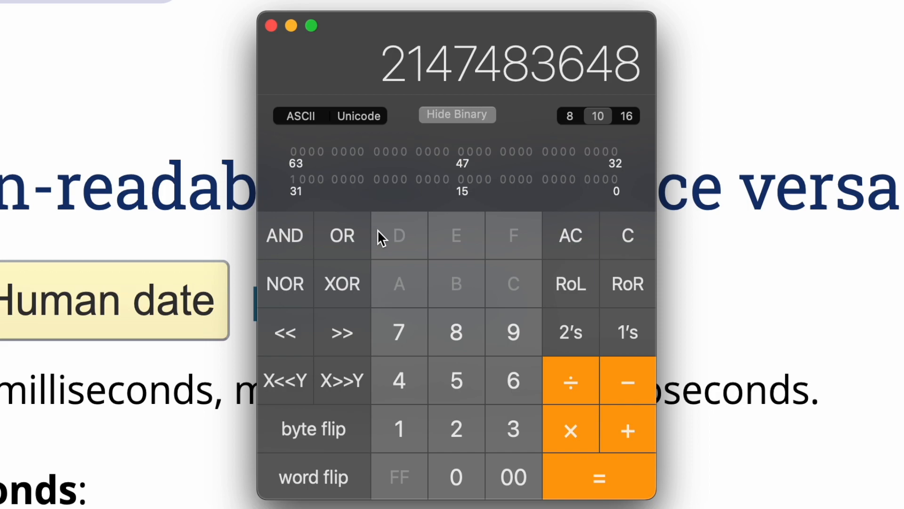
mouse_move(634, 86)
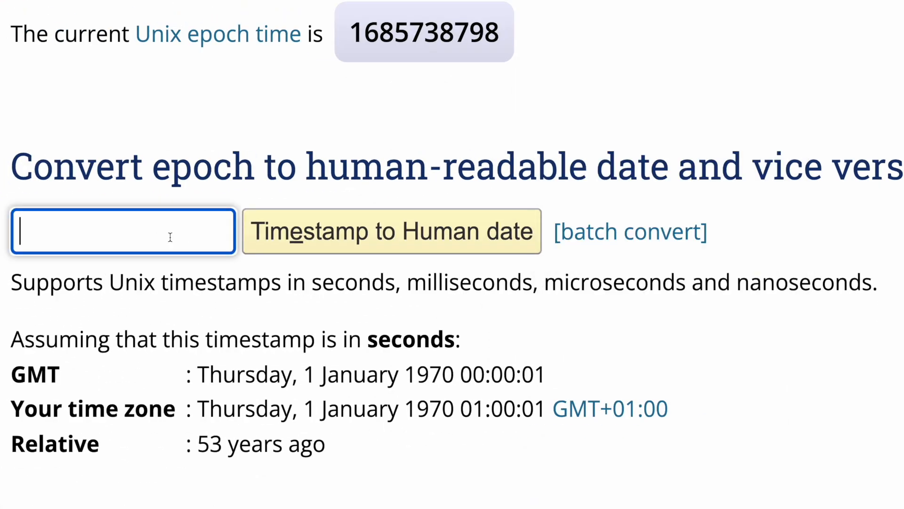
text(2147483648)
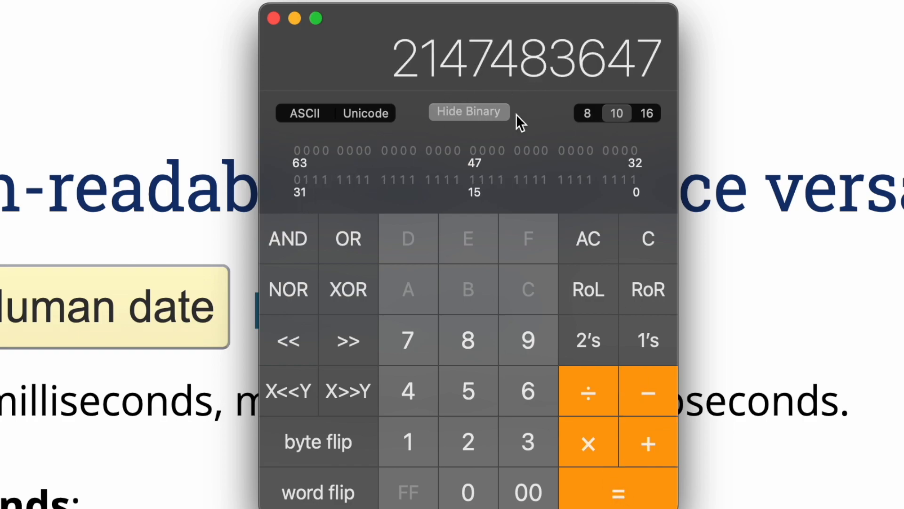
mouse_move(259, 141)
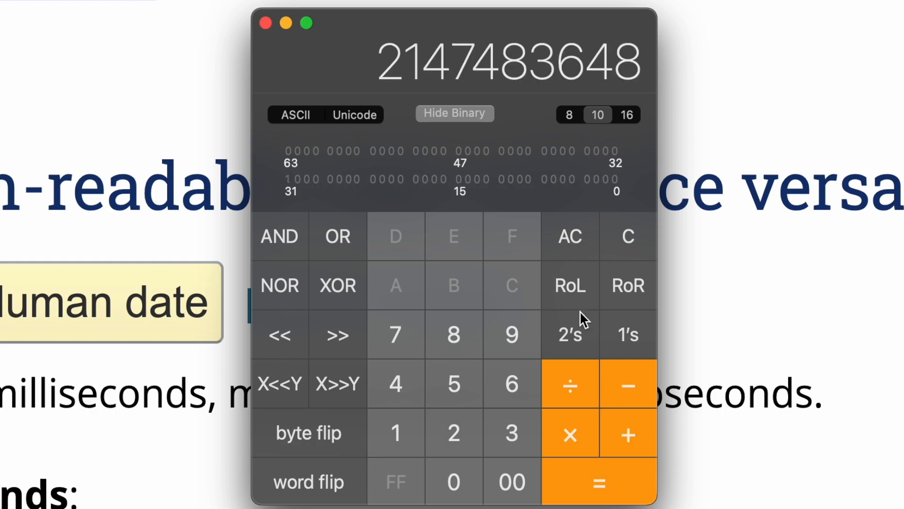
mouse_move(563, 111)
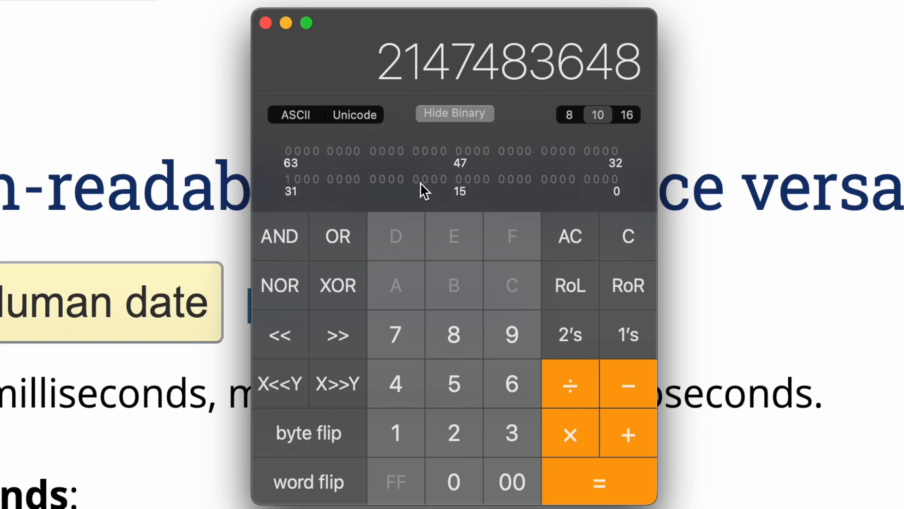
mouse_move(284, 193)
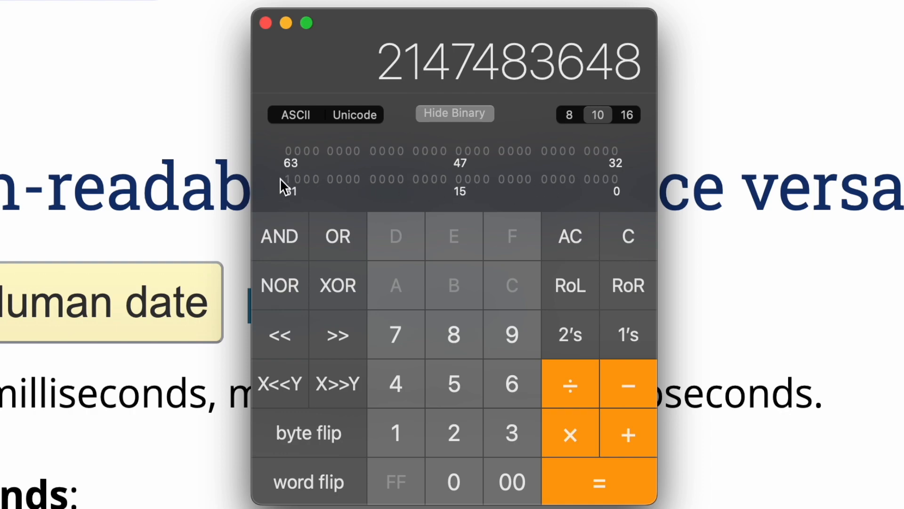
mouse_move(288, 204)
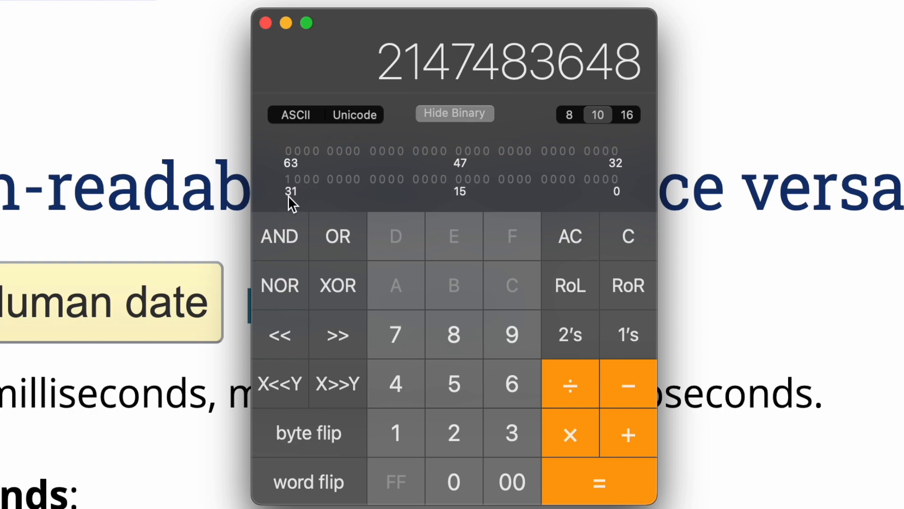
mouse_move(291, 195)
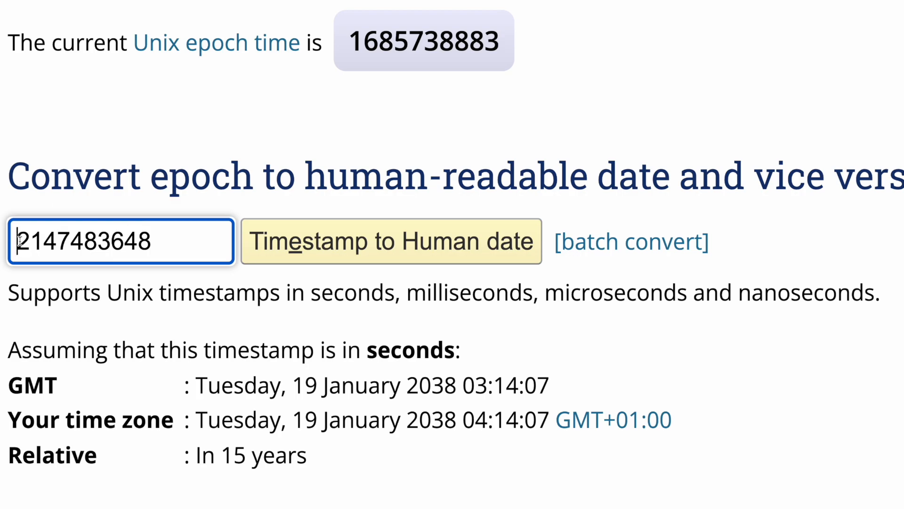
click(390, 241)
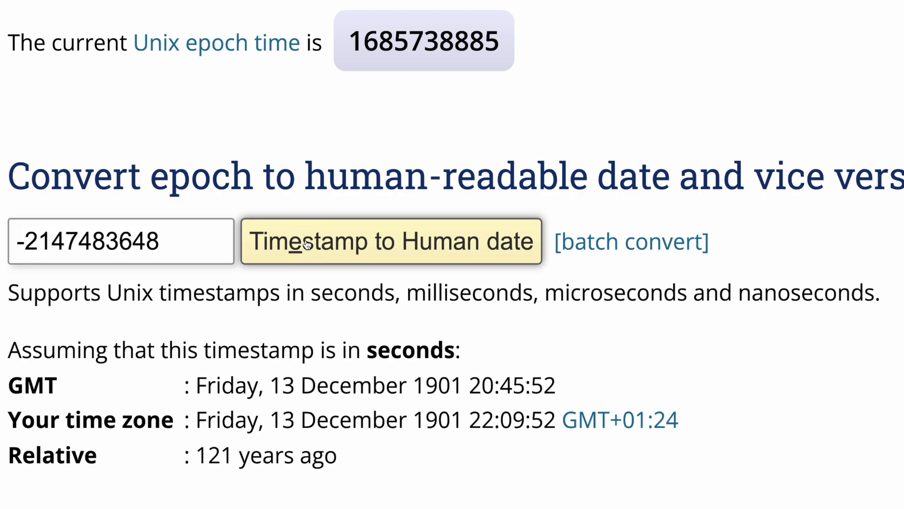
drag(271, 384, 436, 385)
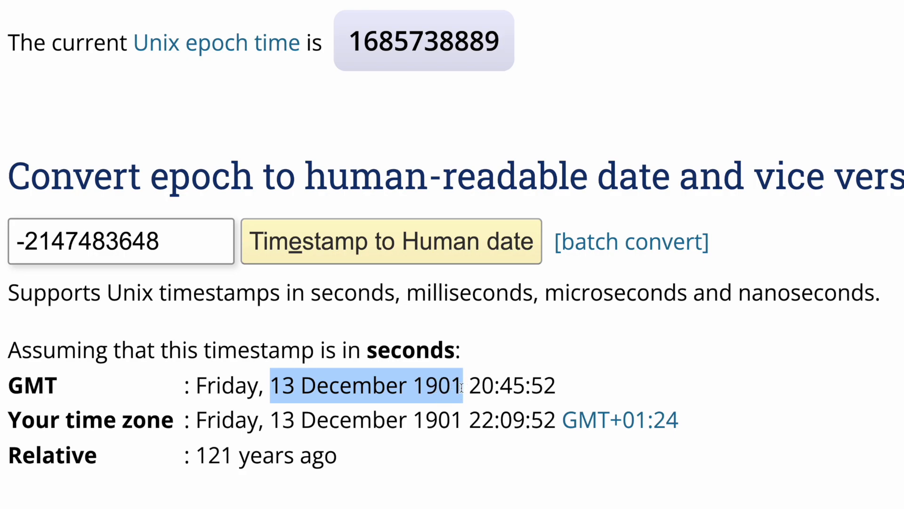
double_click(435, 385)
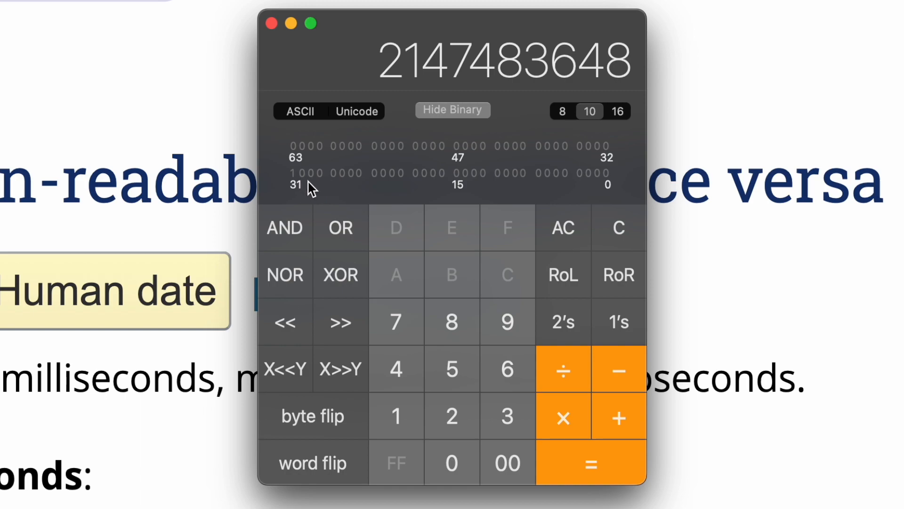
mouse_move(451, 222)
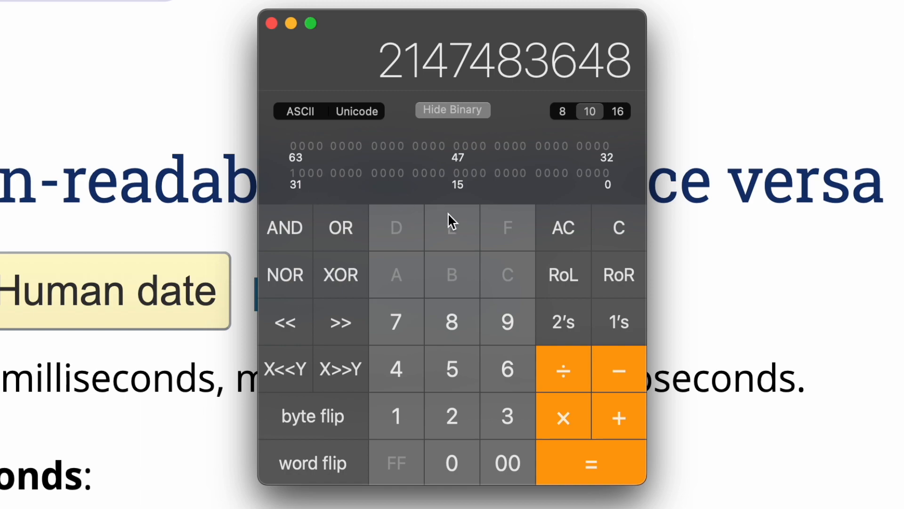
click(563, 228)
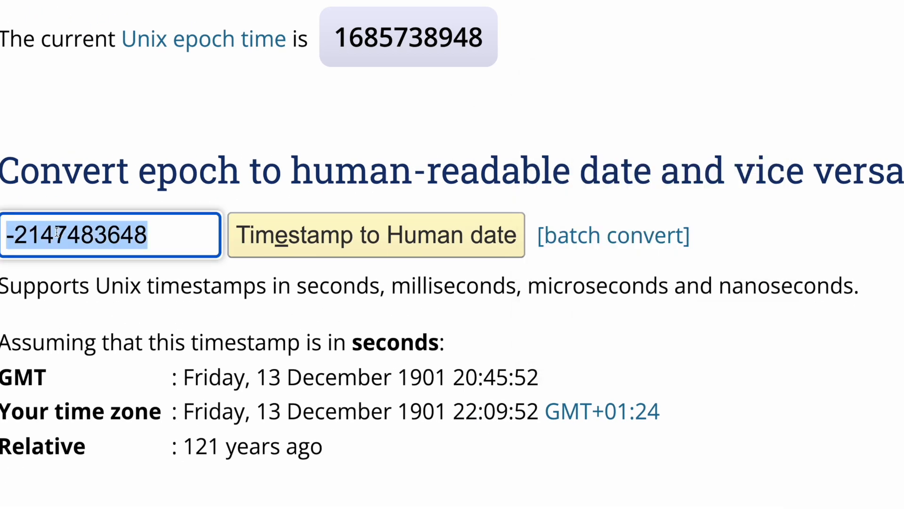
text(4294967295)
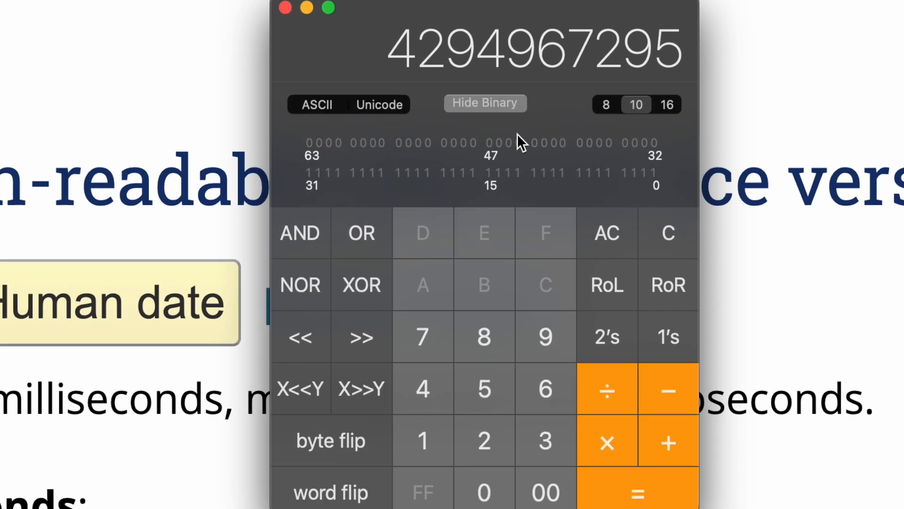
mouse_move(312, 156)
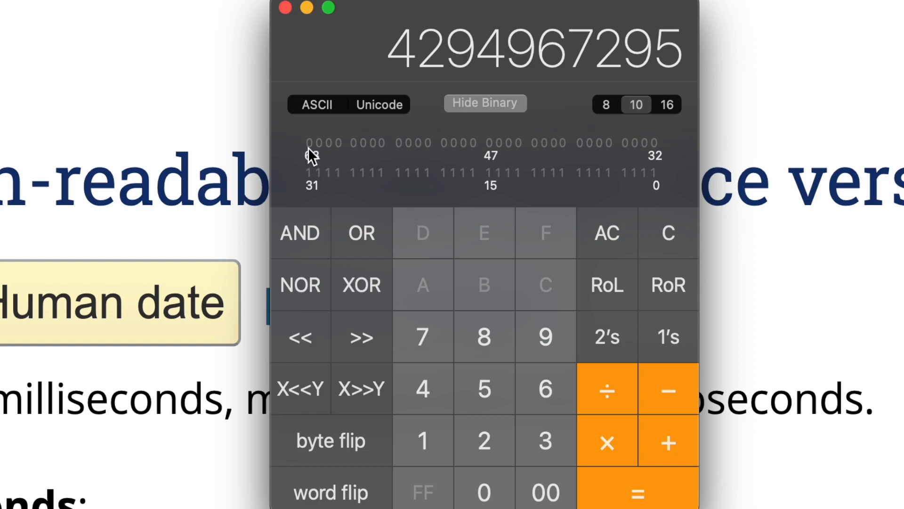
mouse_move(318, 164)
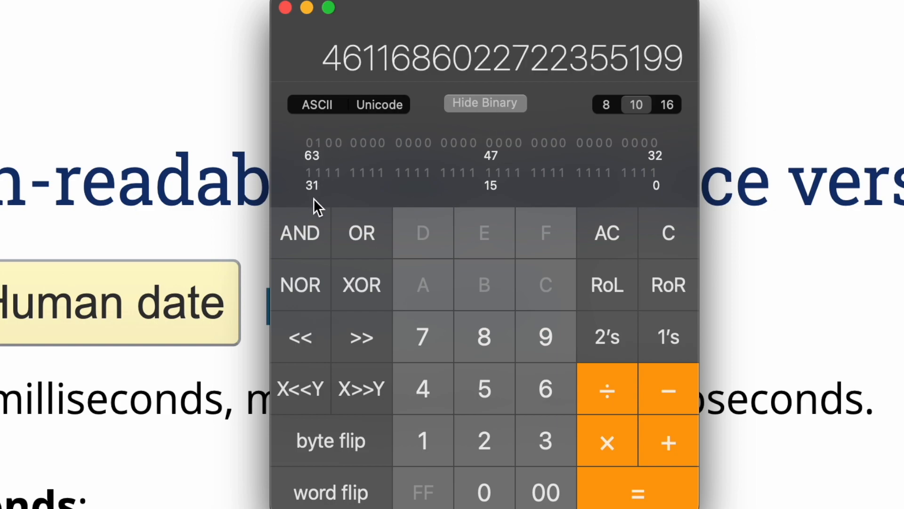
click(606, 233)
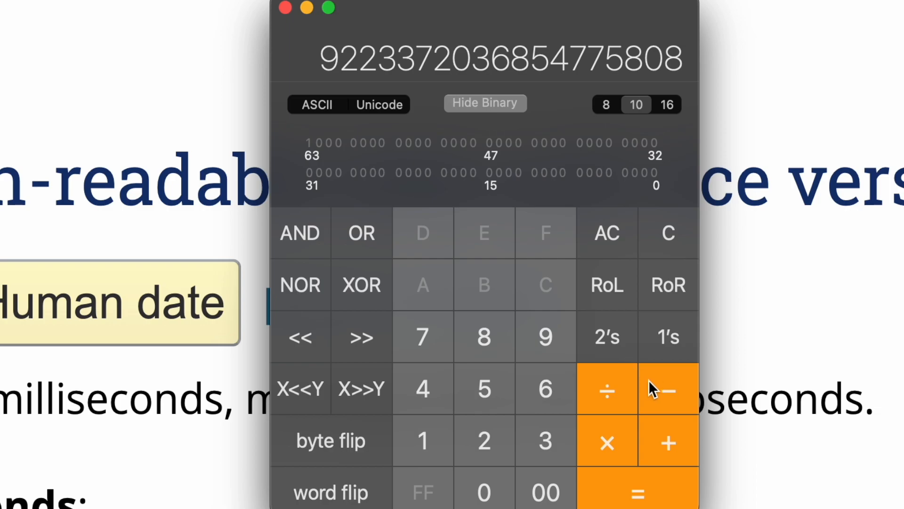
click(667, 387)
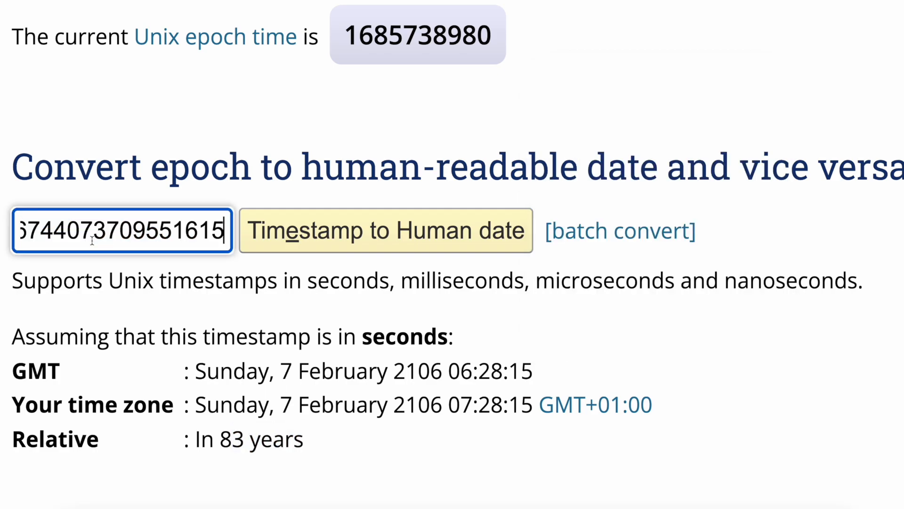
Convert the 64-bit maximum as nanoseconds, giving 21 July 2554, 531 years away
text(1844674407370955)
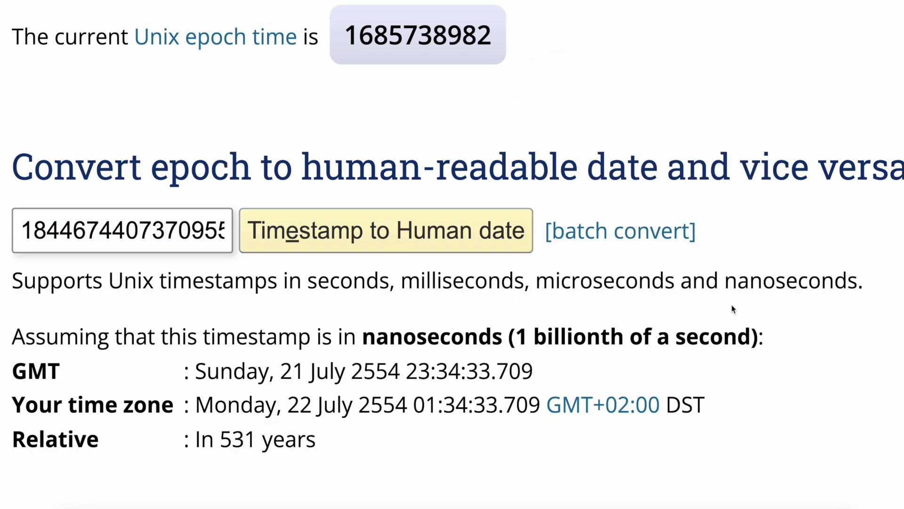
double_click(427, 336)
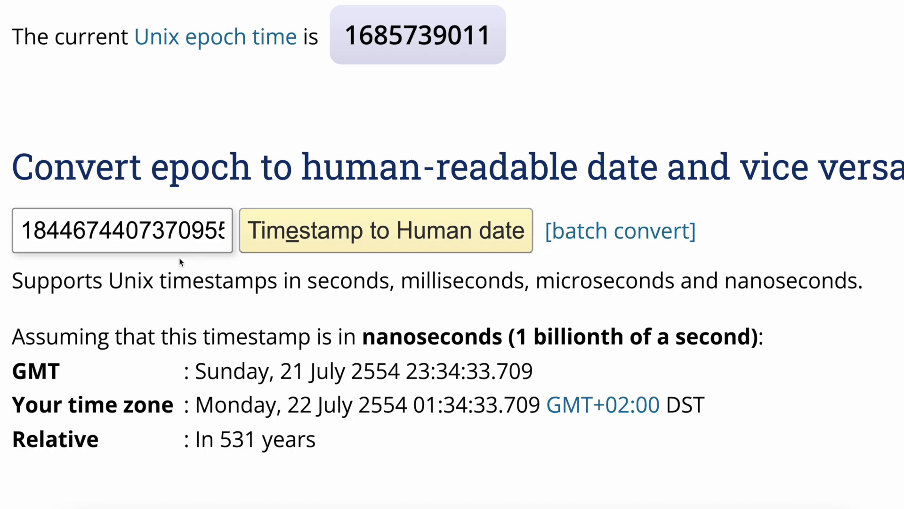
click(121, 229)
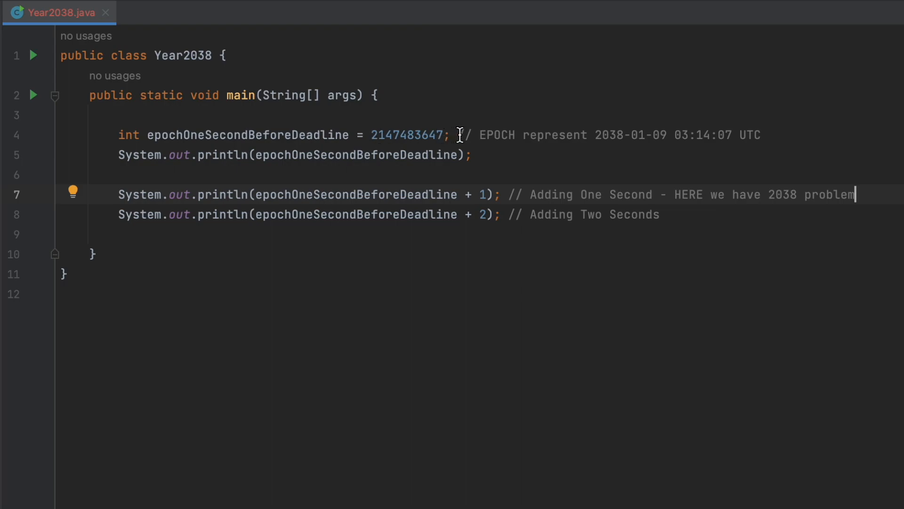
mouse_move(611, 148)
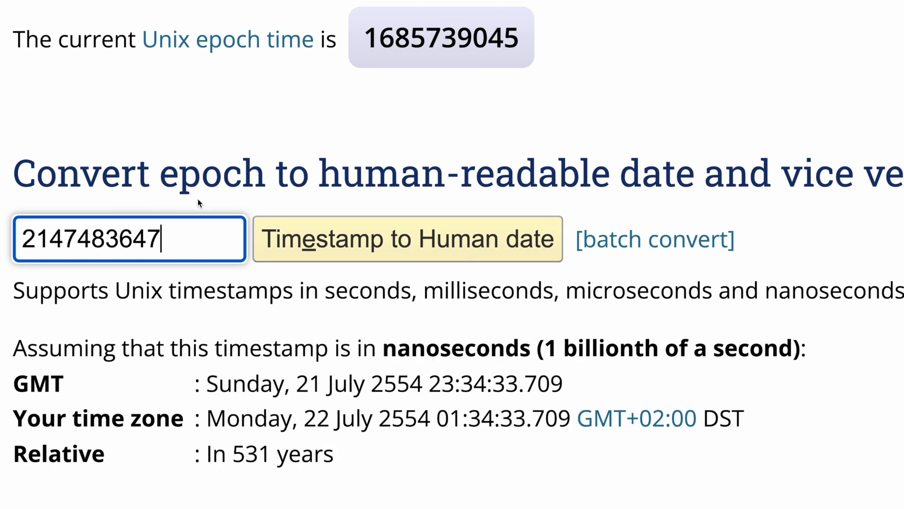
Highlight the 2038 result's 03:14:07 time and an overflowed value in the Year2038 run output
double_click(369, 383)
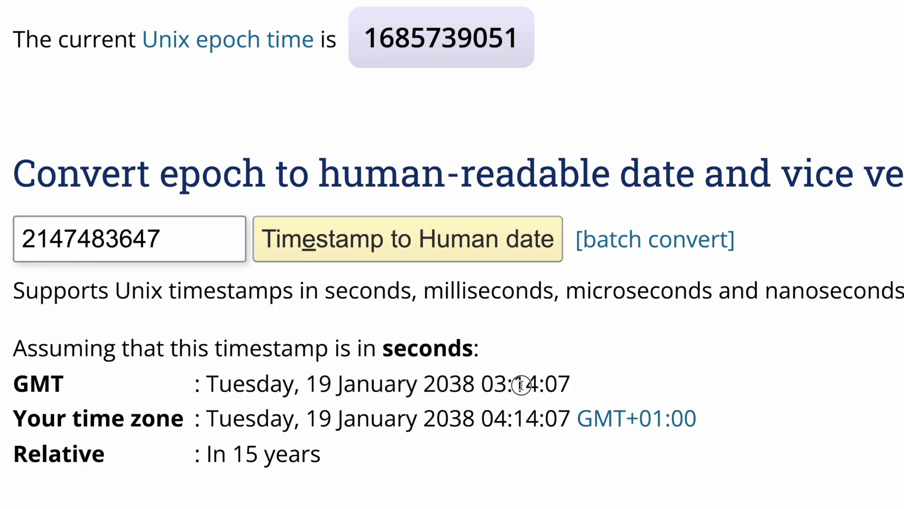
double_click(522, 383)
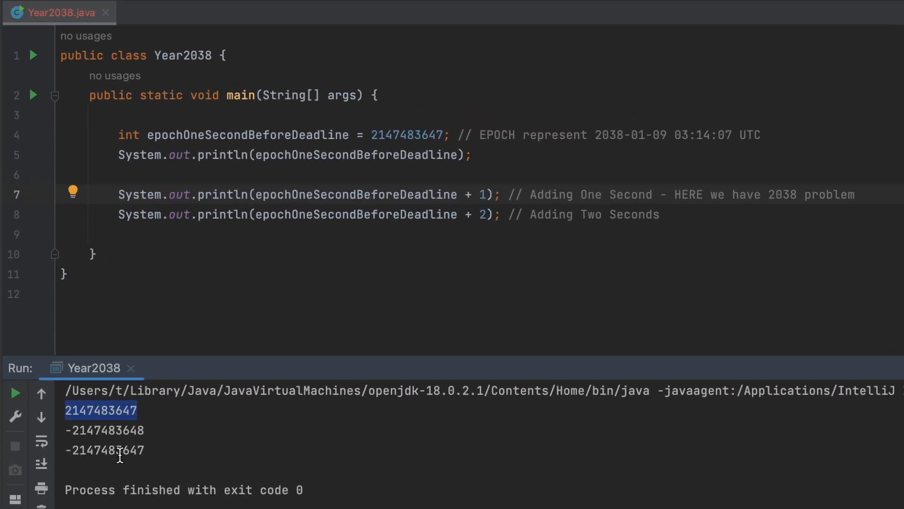
double_click(482, 194)
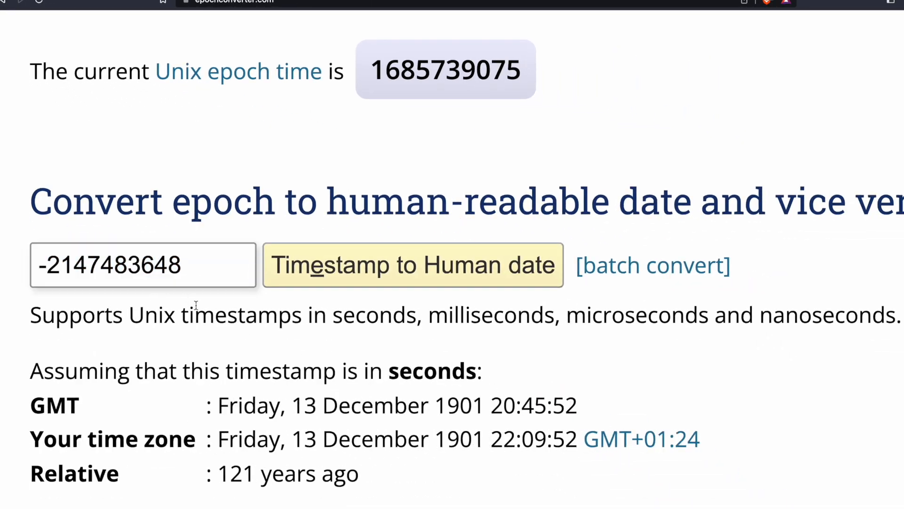
Highlight the + 1 in the code, then enter timestamp 0 and select it for replacement with 1
drag(291, 404, 492, 404)
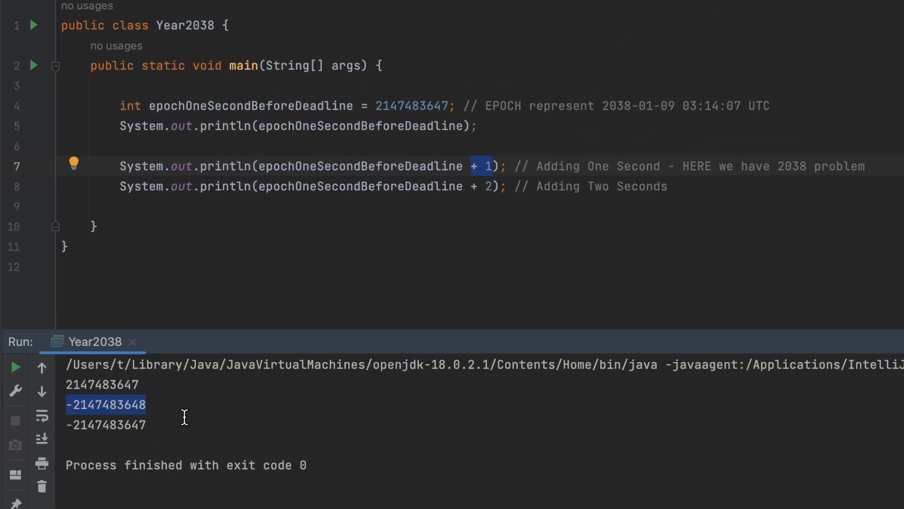
mouse_move(519, 194)
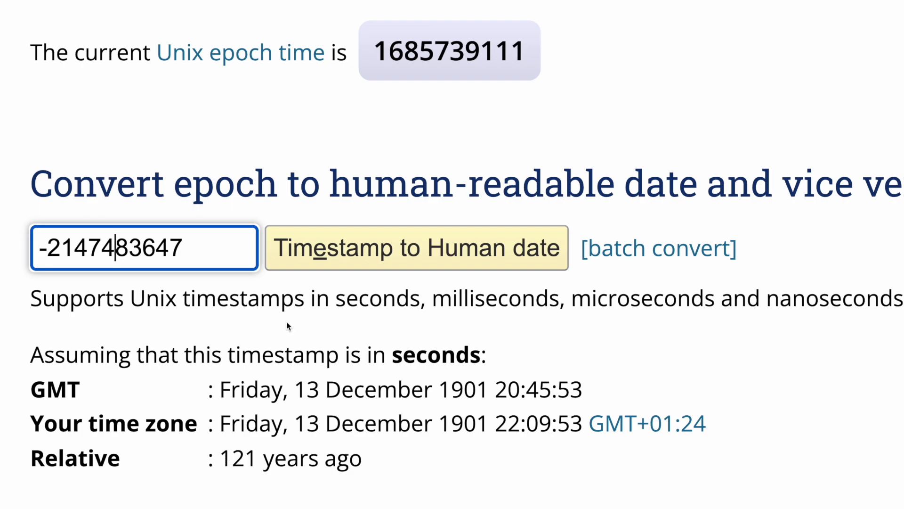
click(143, 248)
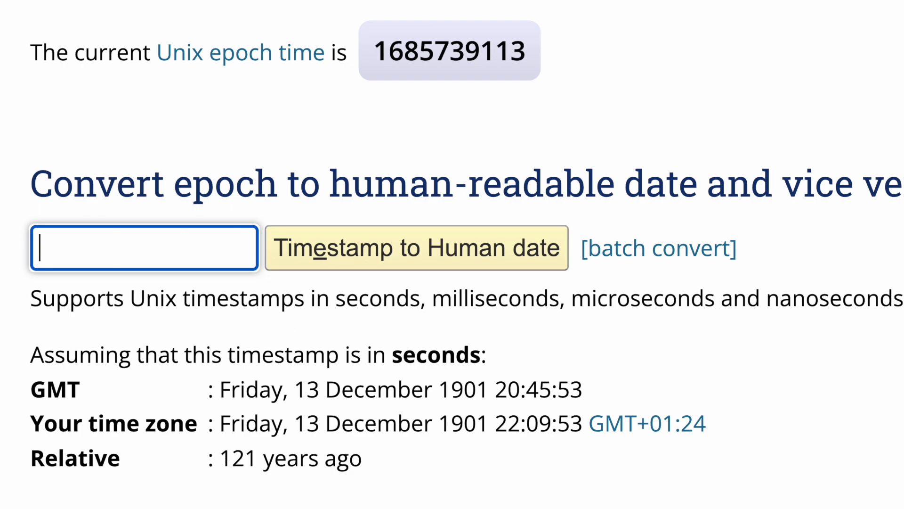
text(0)
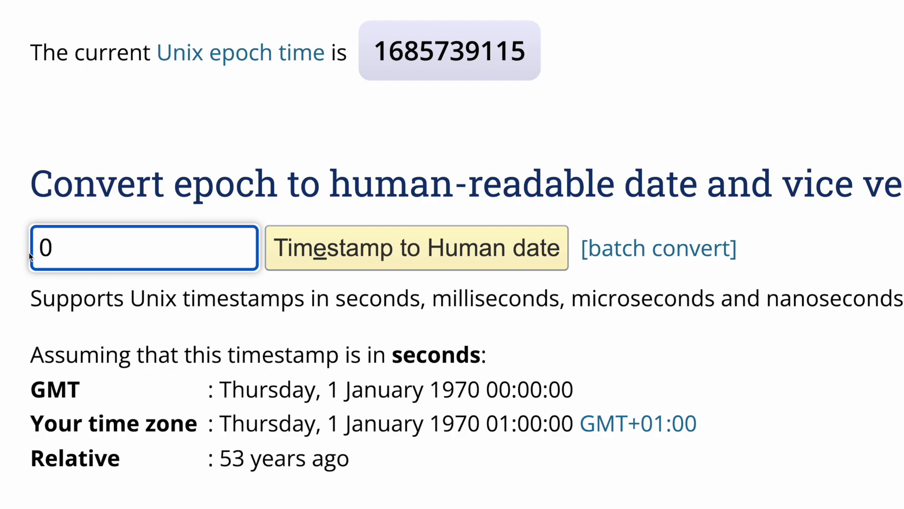
double_click(49, 248)
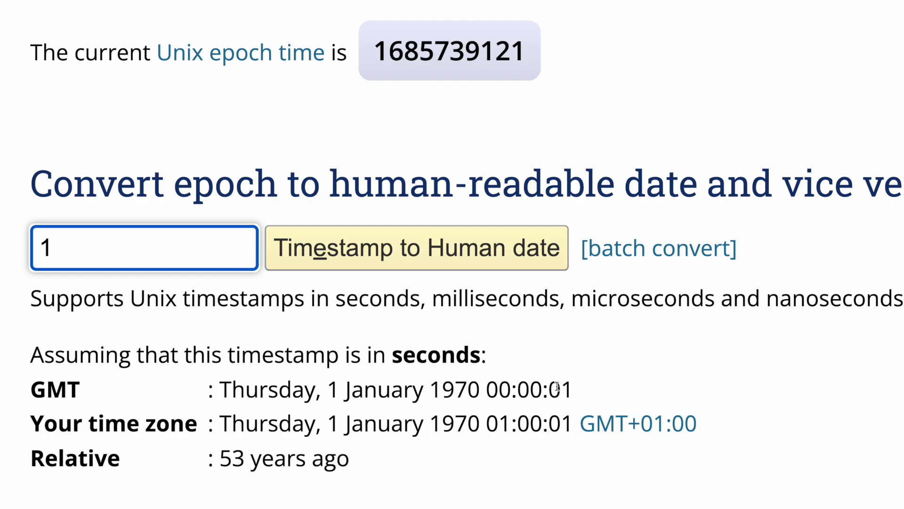
mouse_move(582, 411)
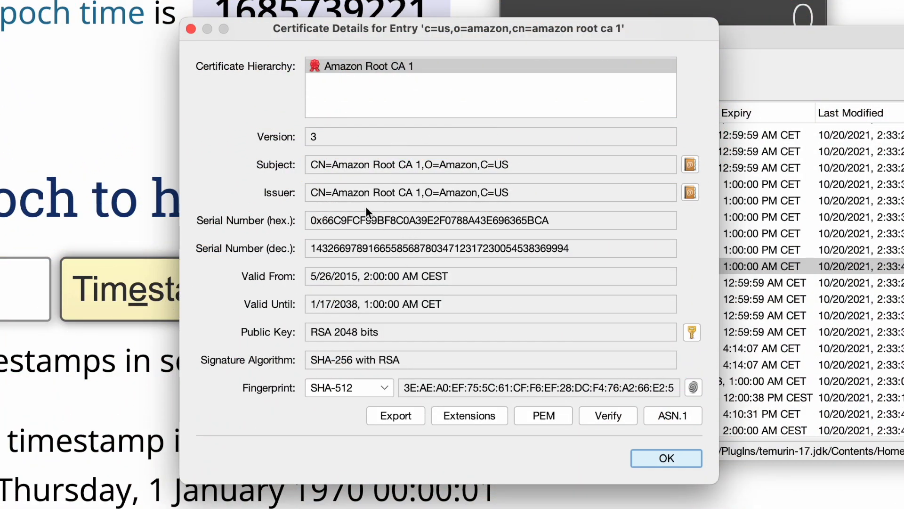
Review the Amazon Root CA 1 certificate, valid 5/26/2015 to 1/17/2038, and close its details
click(367, 66)
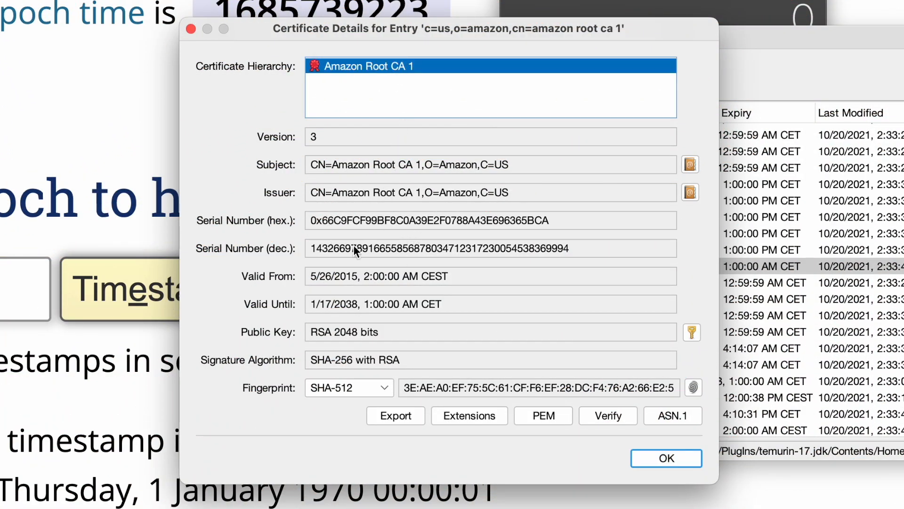
mouse_move(336, 282)
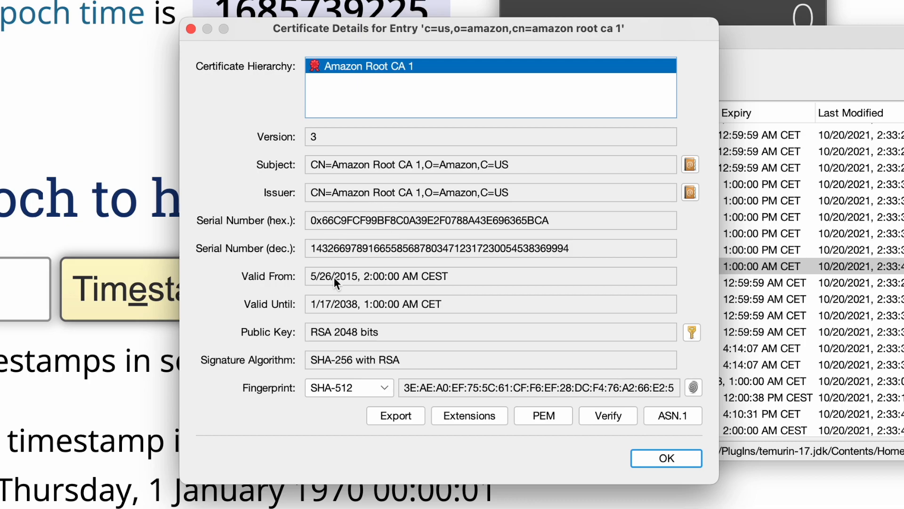
mouse_move(288, 312)
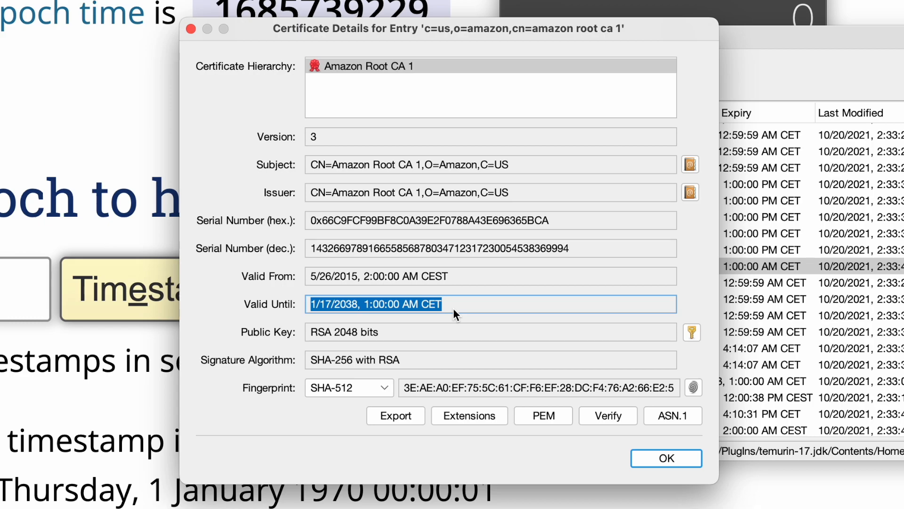
mouse_move(456, 314)
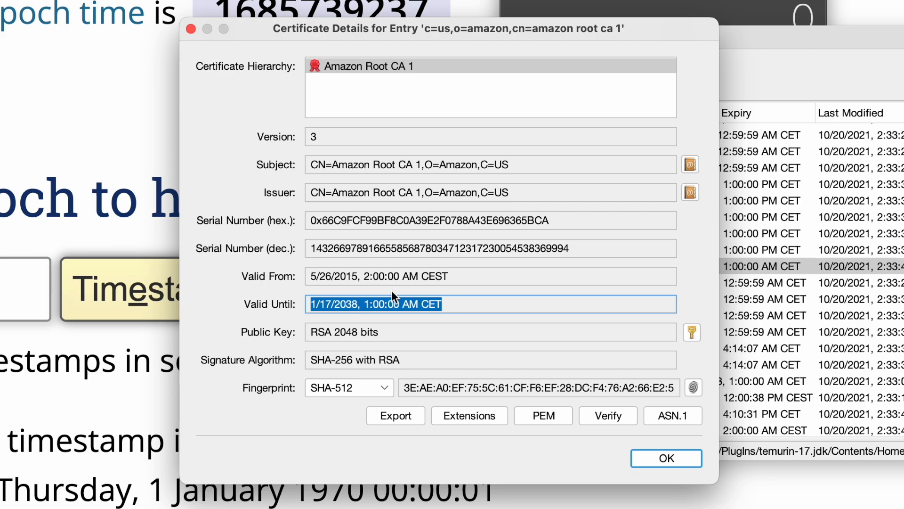
mouse_move(271, 304)
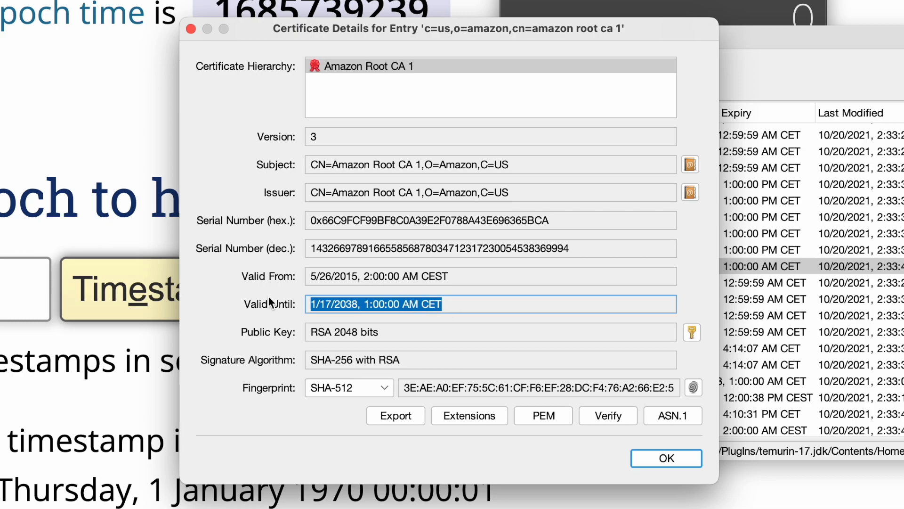
click(453, 310)
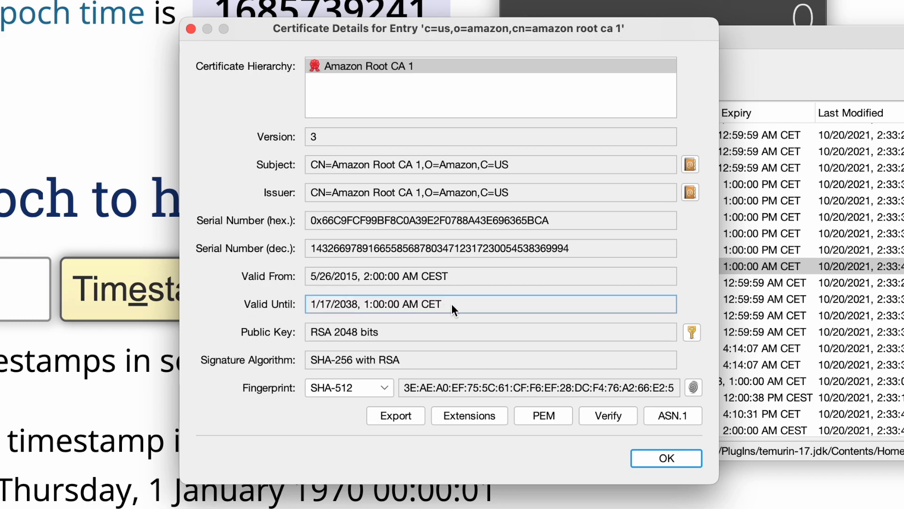
mouse_move(453, 308)
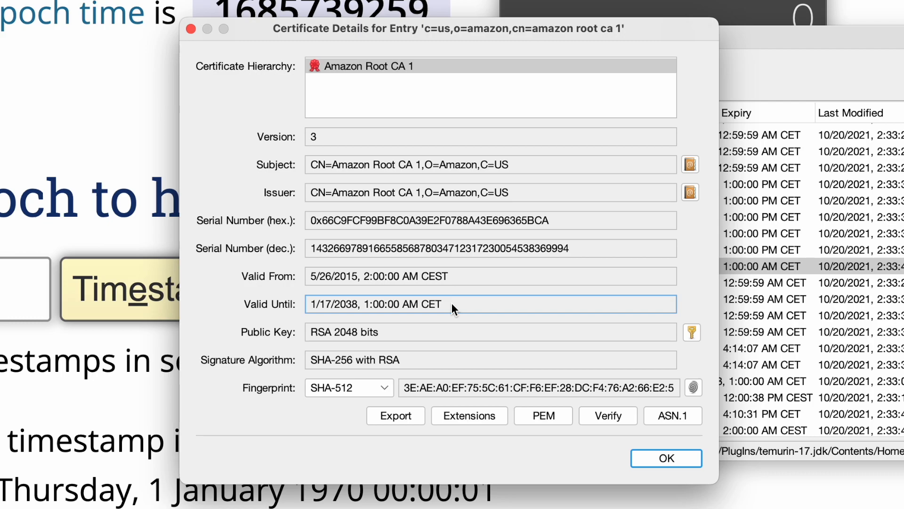
mouse_move(322, 335)
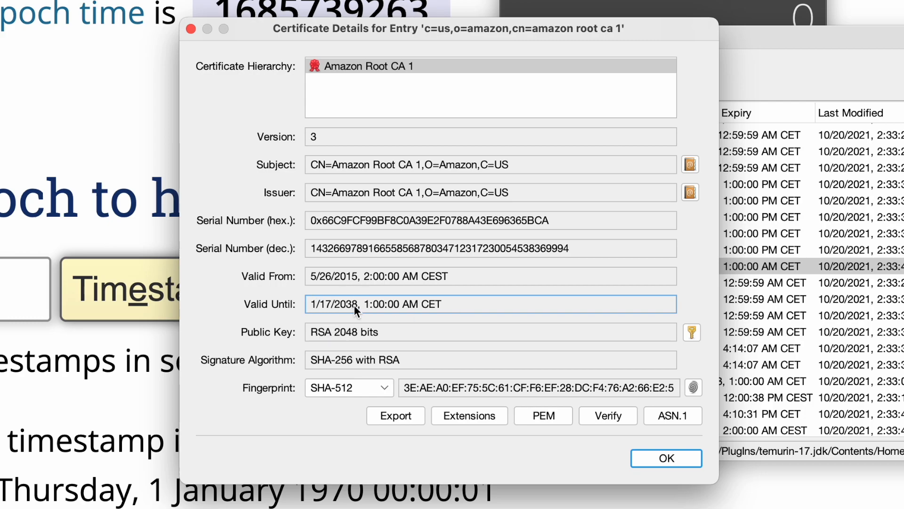
double_click(350, 304)
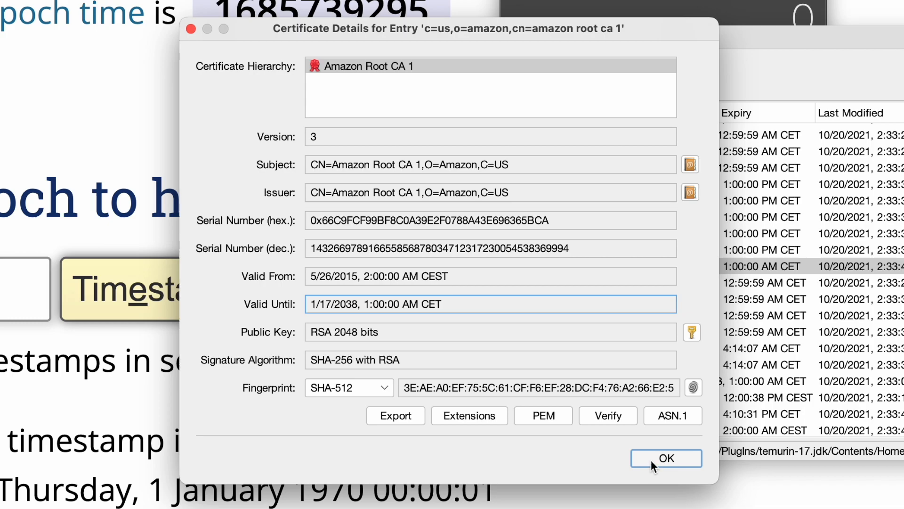
click(666, 457)
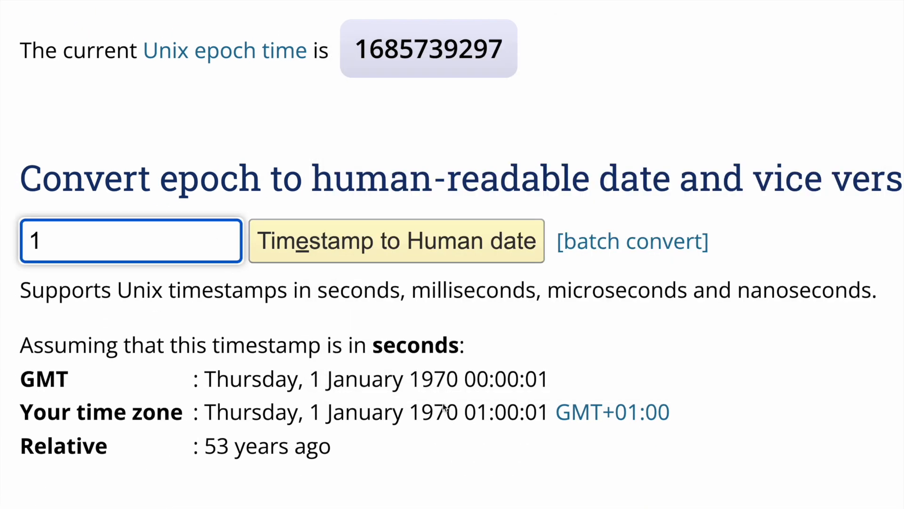